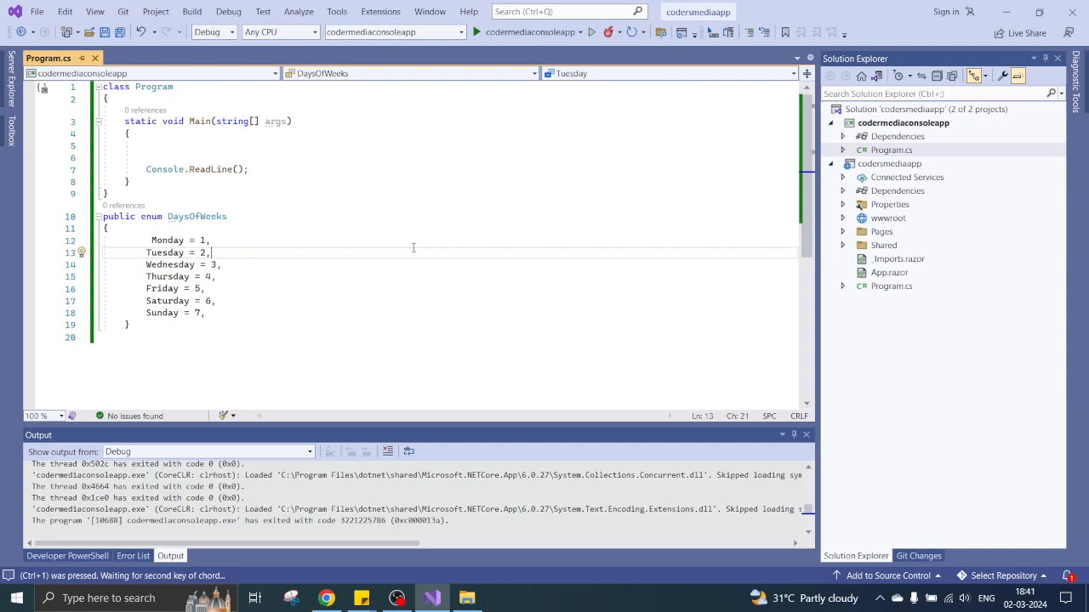
- In Main, declare var day = (DayOfWeek)3; and add a blank line below it
click(177, 142)
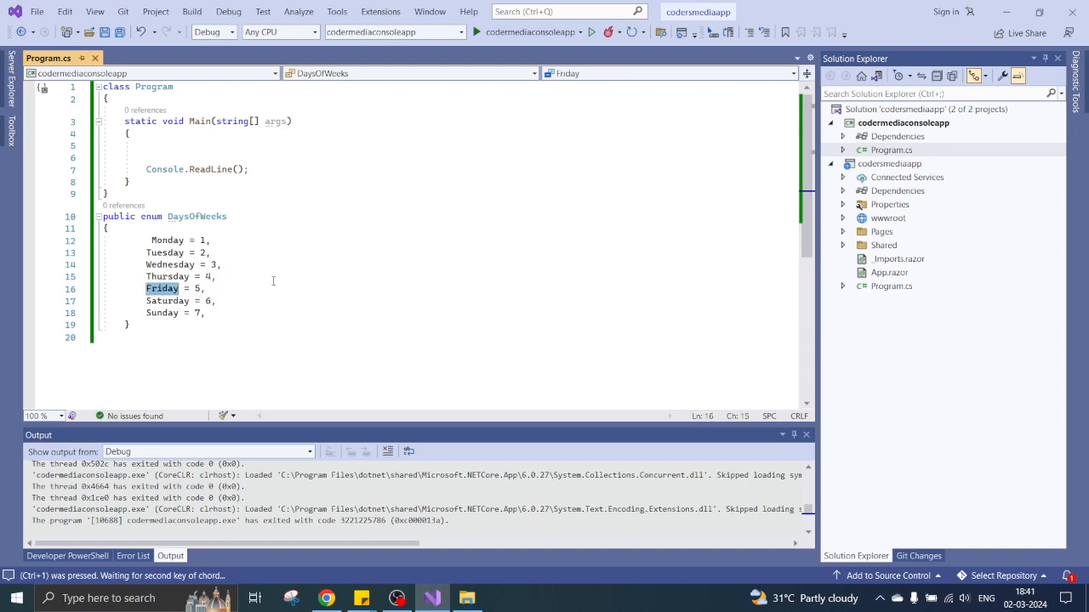
click(163, 157)
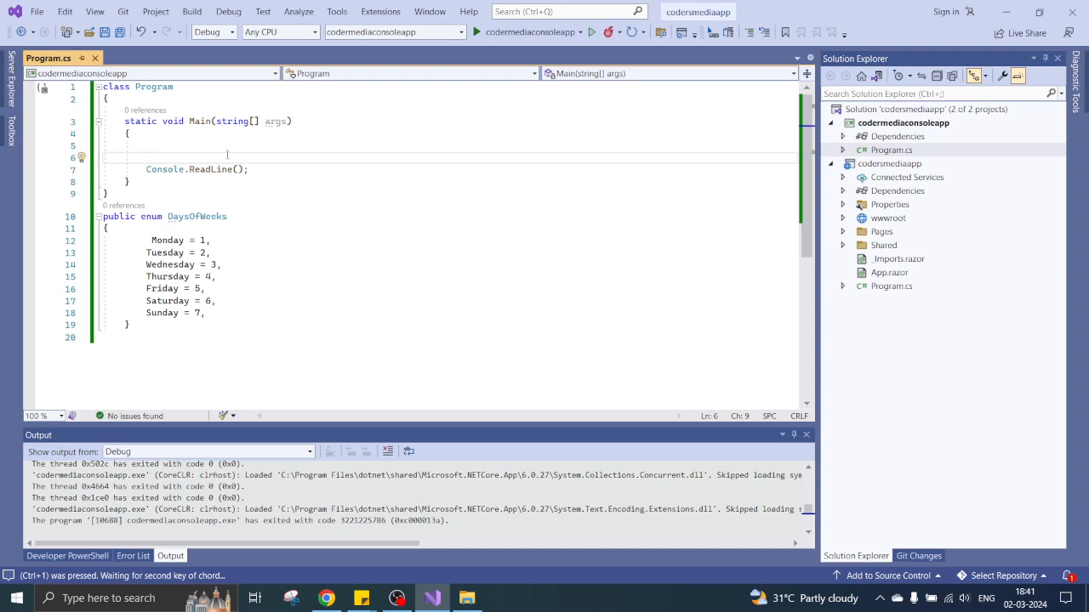
text(args)
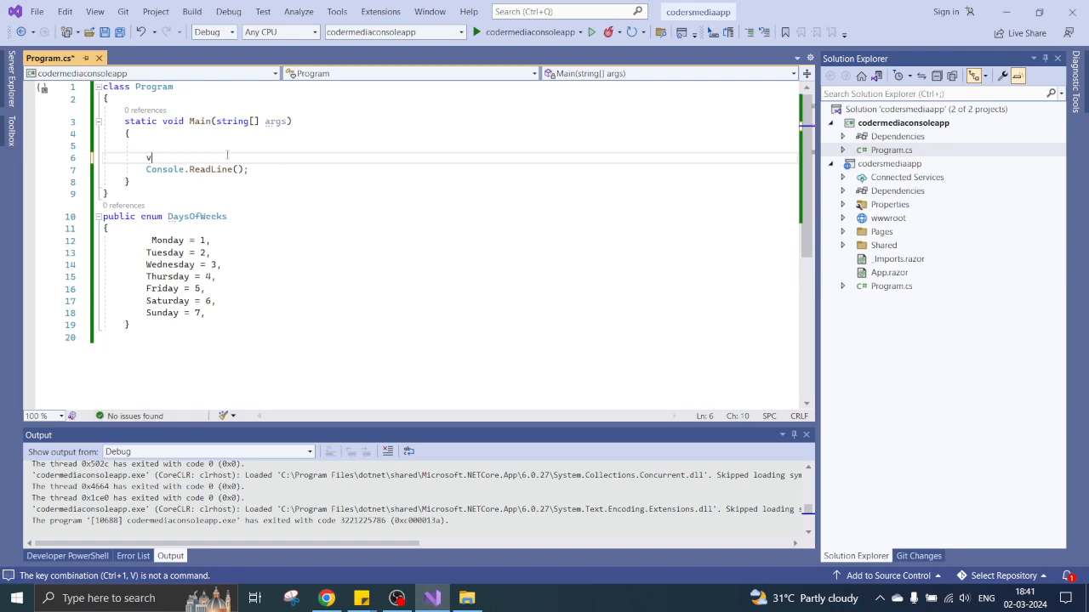
text(ar)
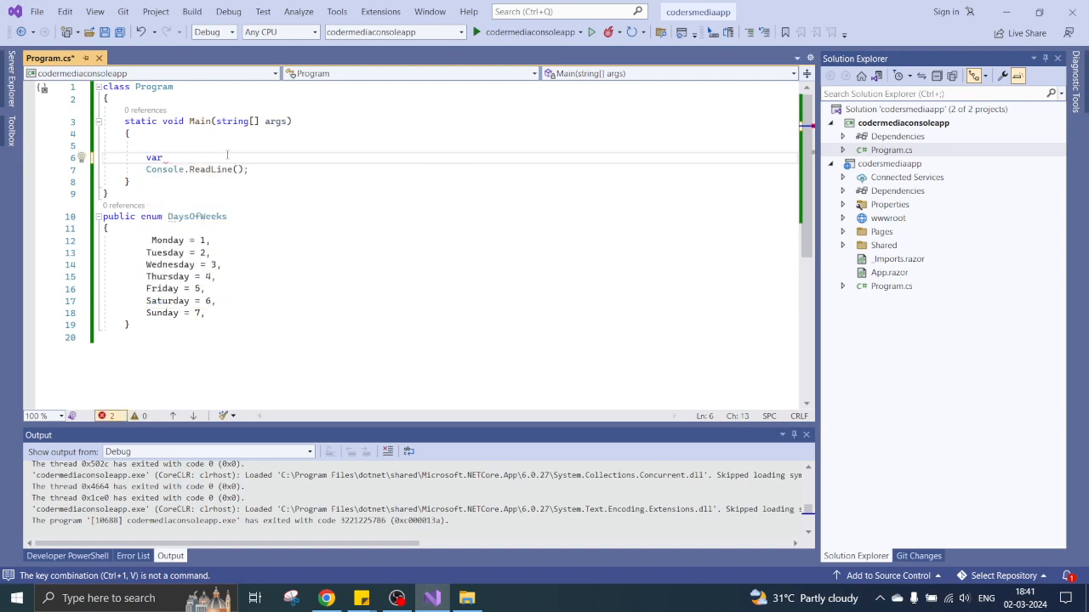
text(day)
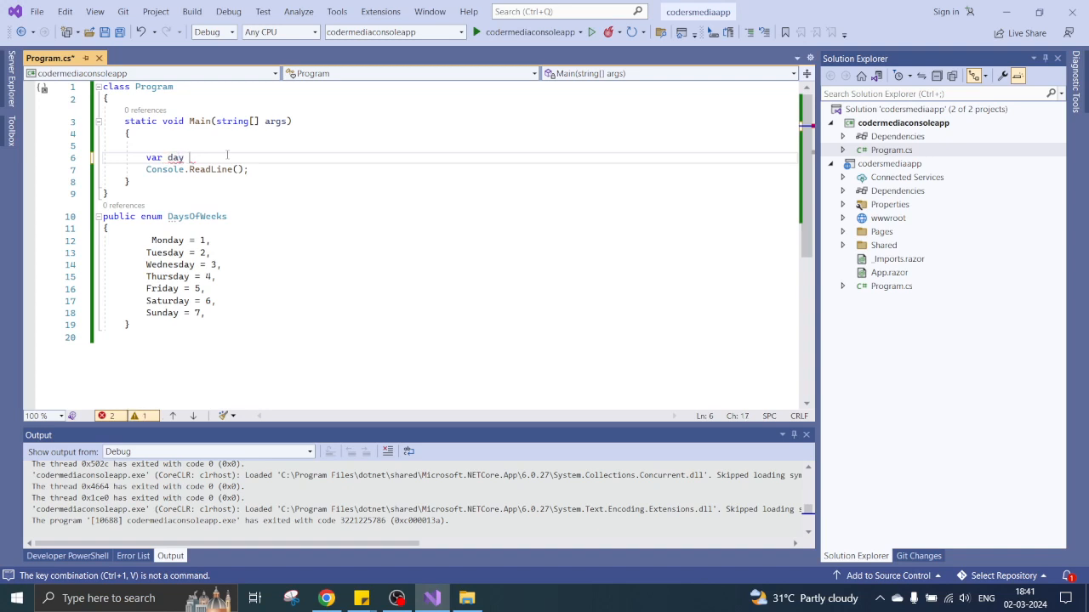
text(=())
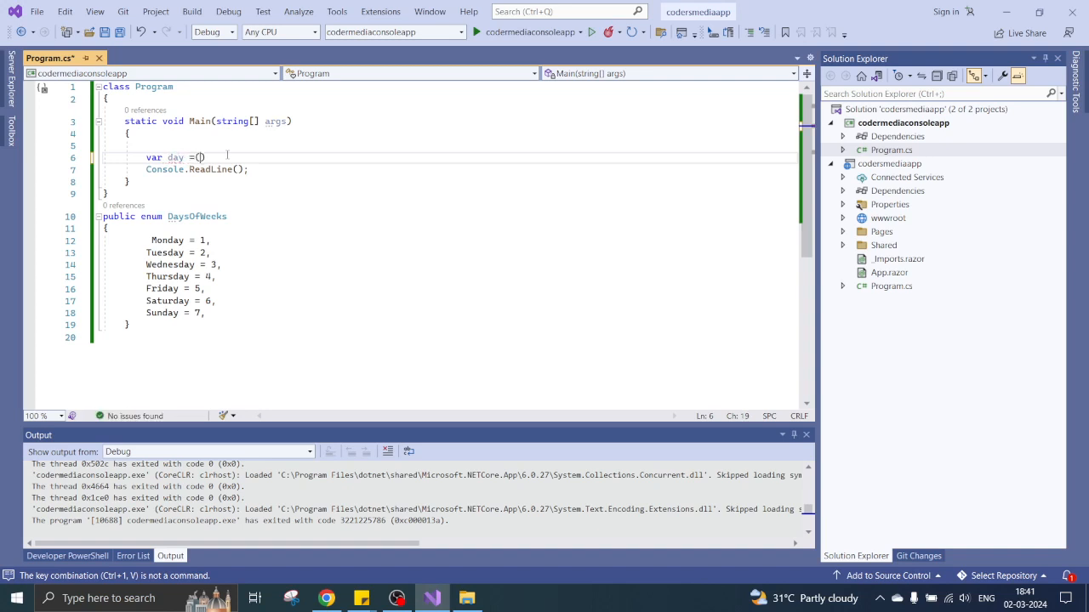
text((int)DateTime.Now.DayOfWeek;)
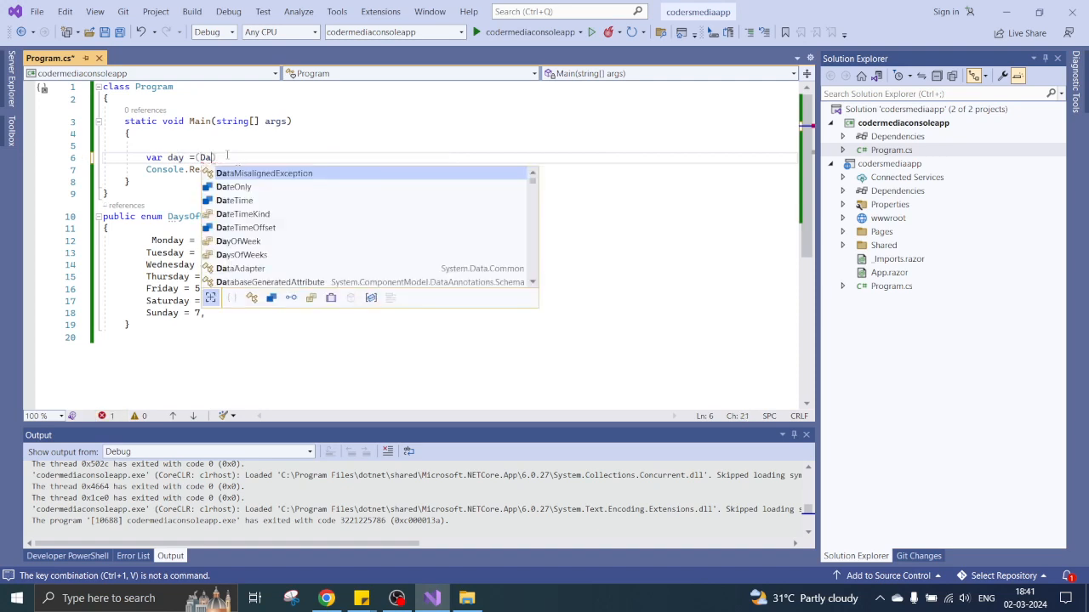
text(yOfWeek)
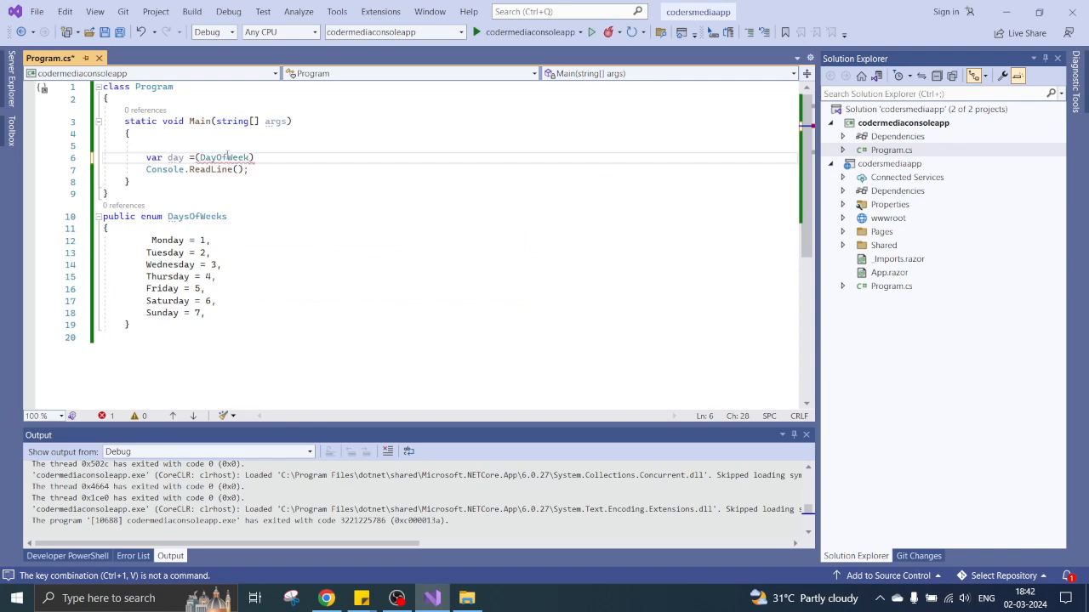
text(3;)
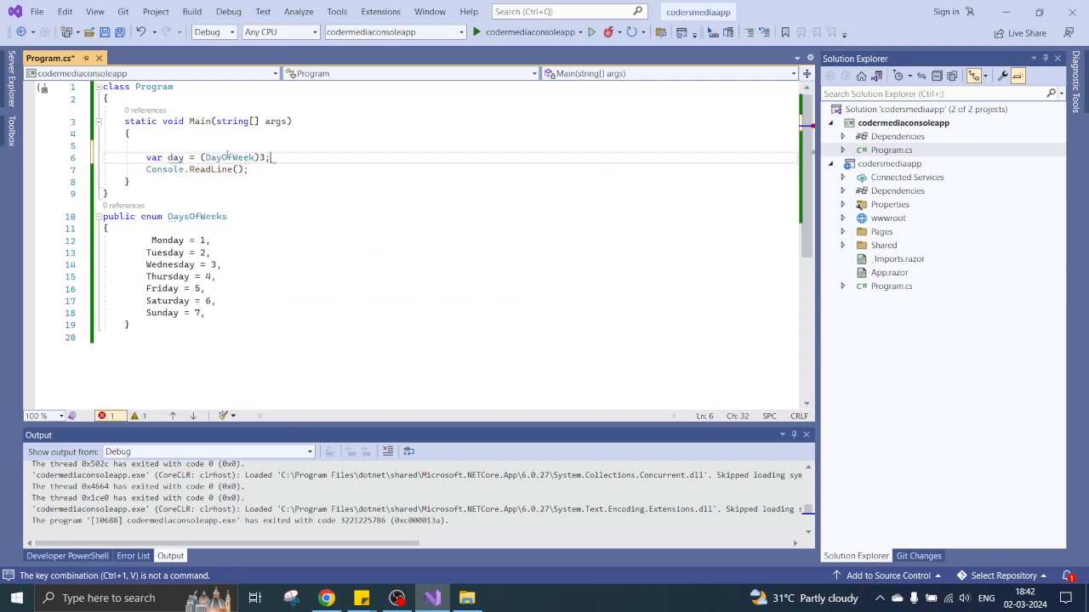
double_click(175, 157)
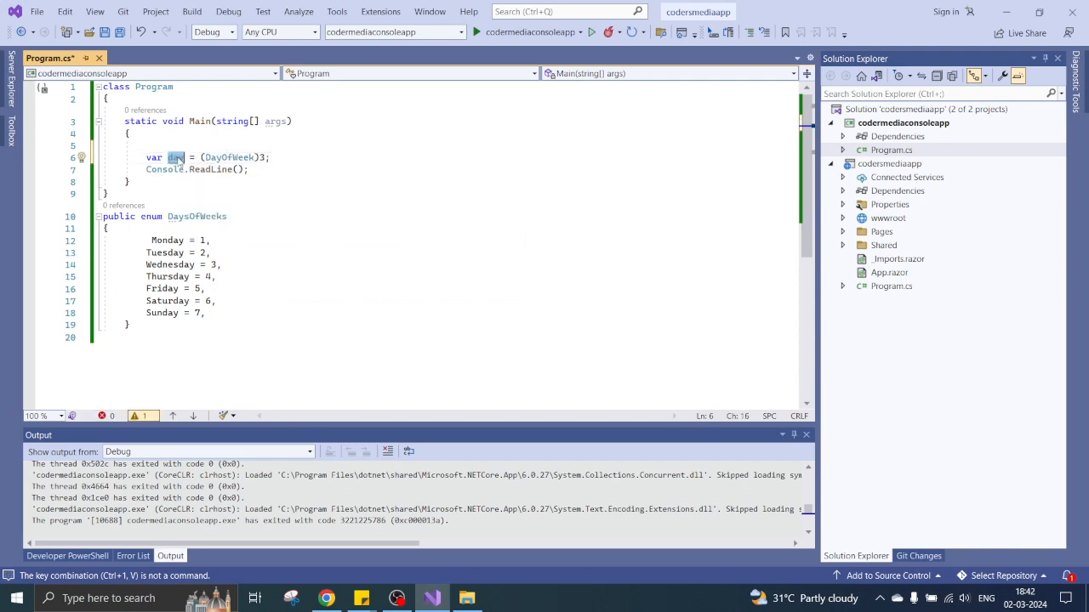
key(Return)
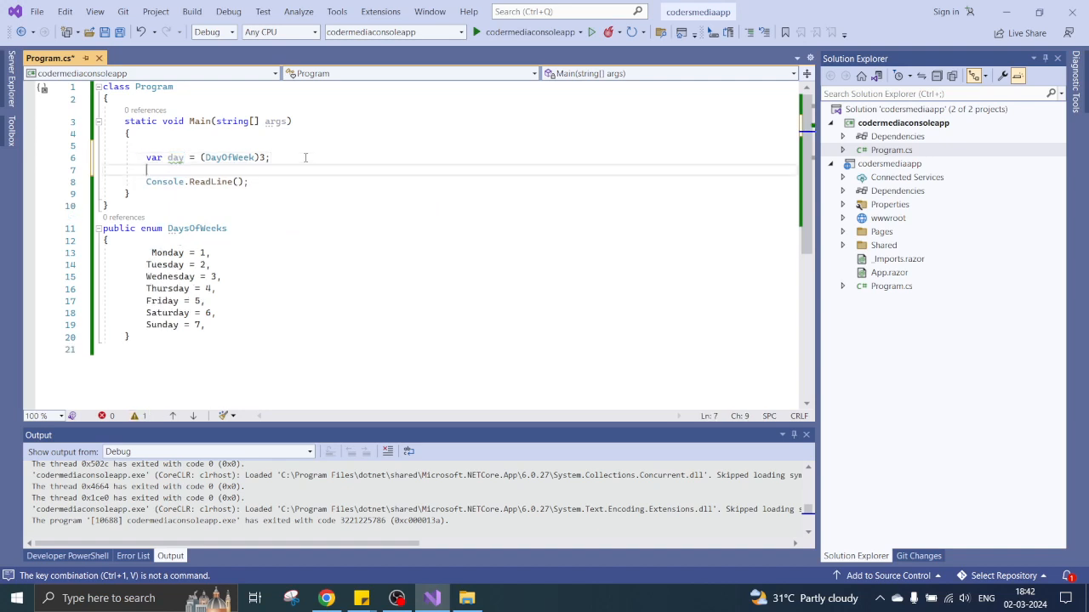
- Write Console.WriteLine("Day is {0}",day); before the ReadLine call, using IntelliSense
text(con)
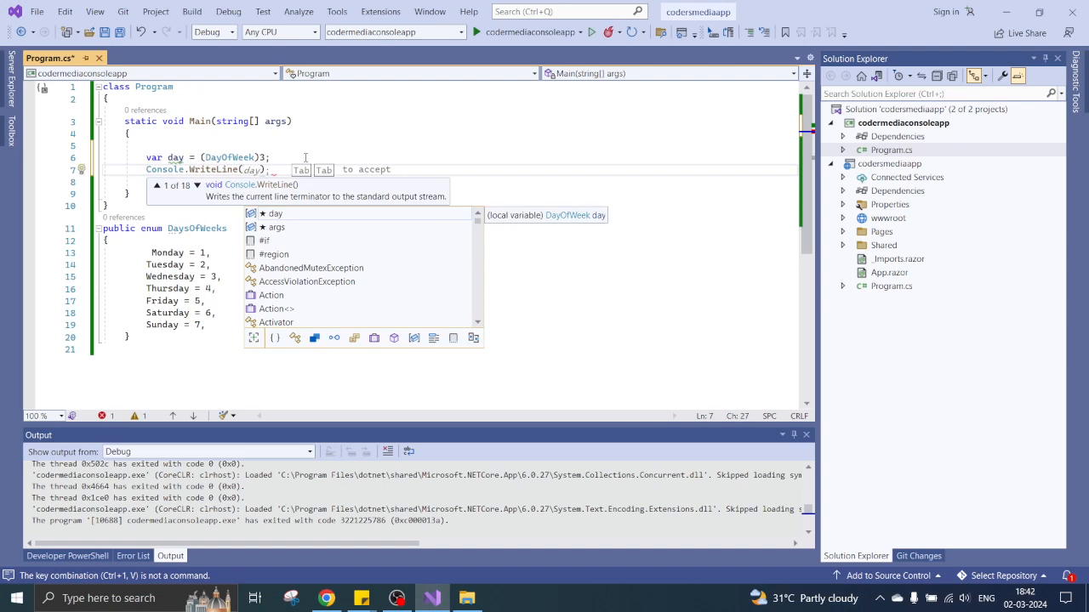
text("")
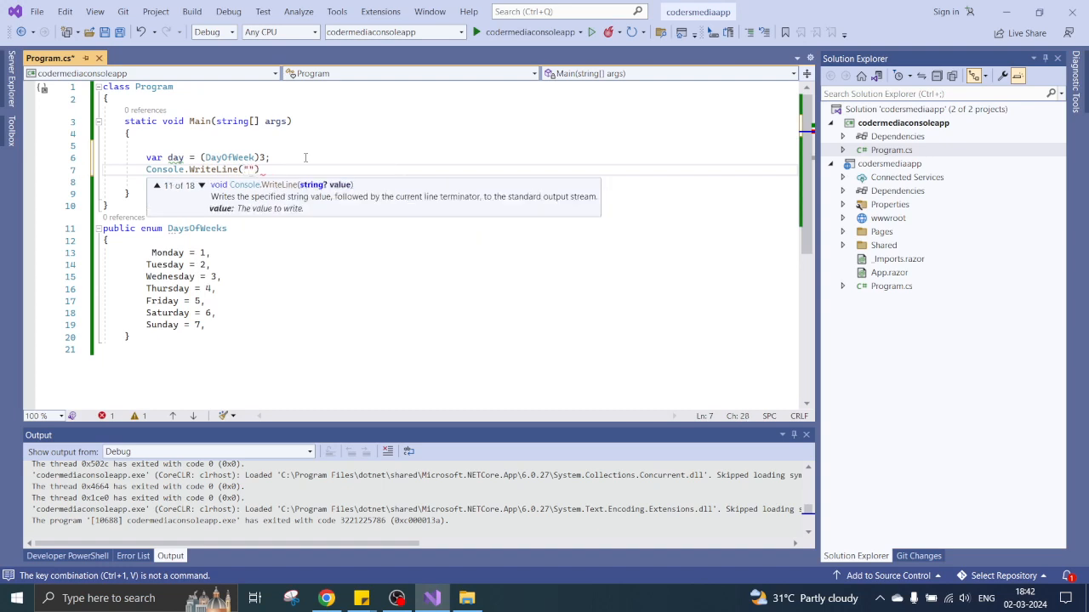
text(Dat)
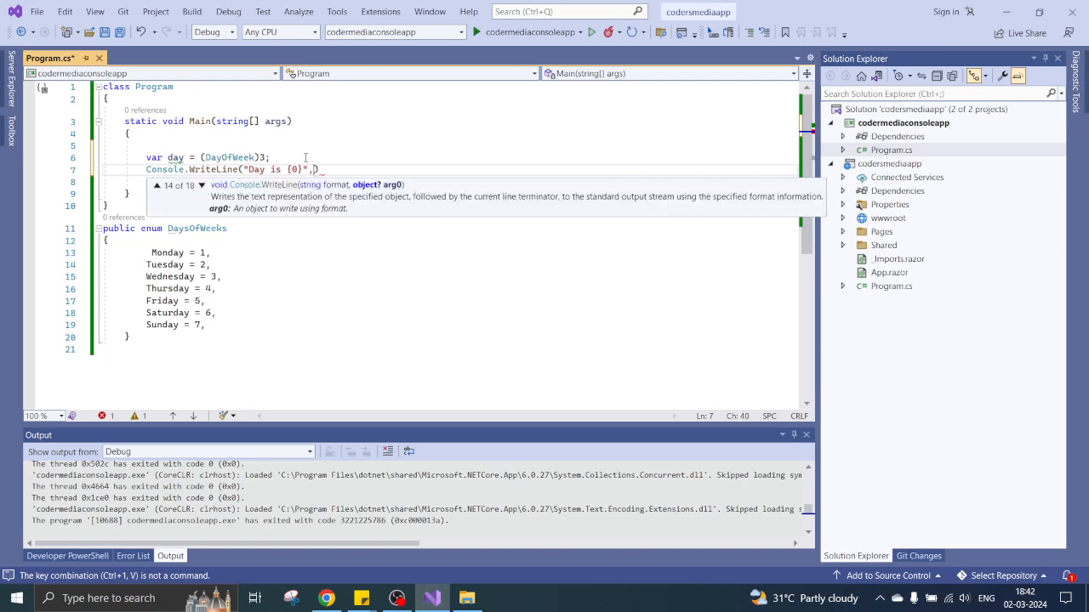
text(day)
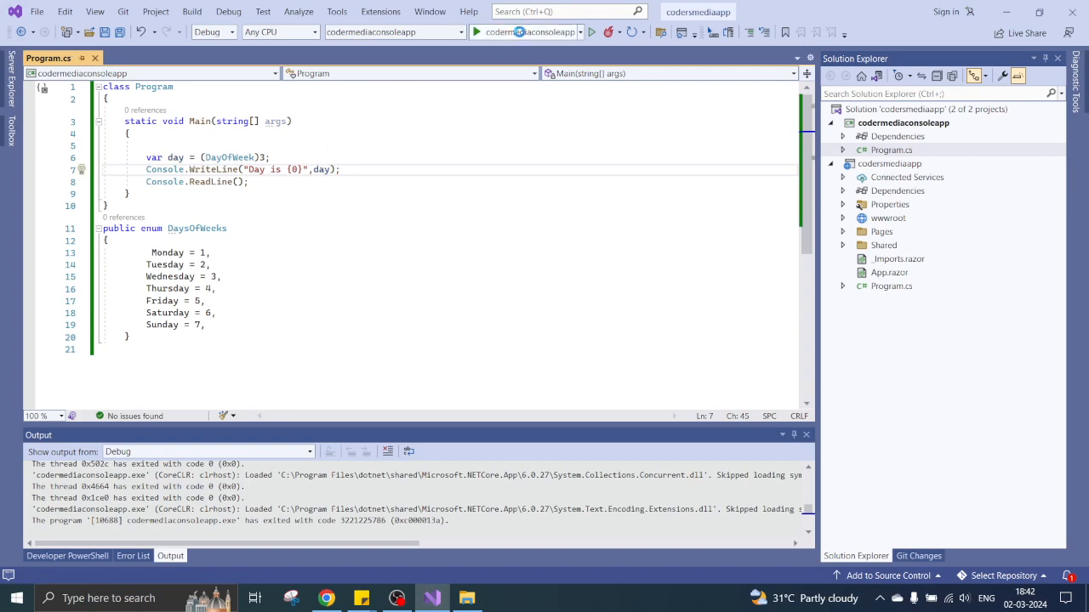
- Run the program with the cast value 5, see 'Day is Friday', and close the console
click(476, 32)
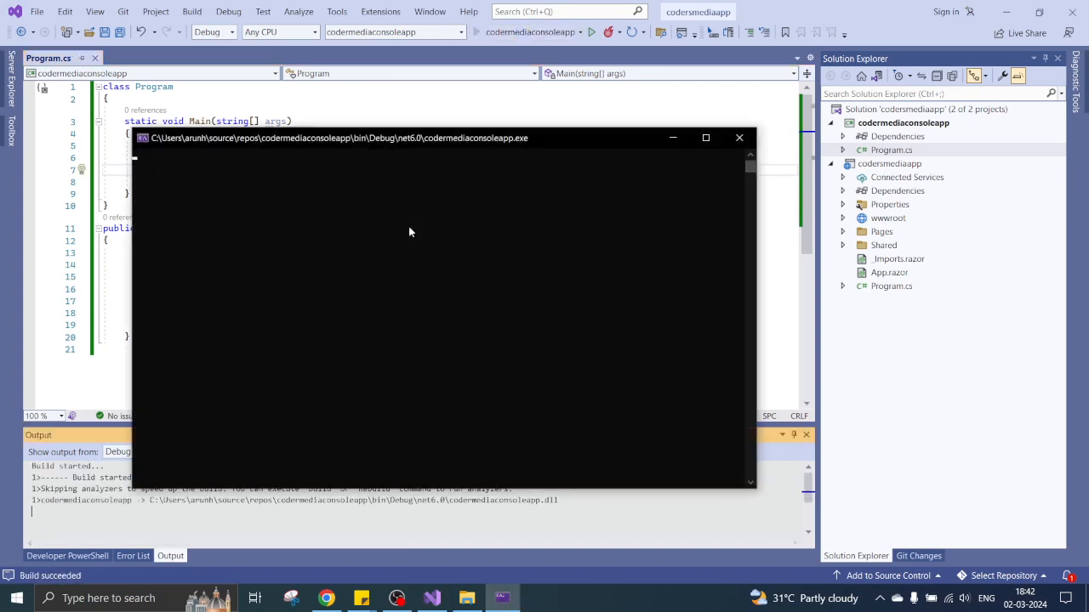
click(593, 32)
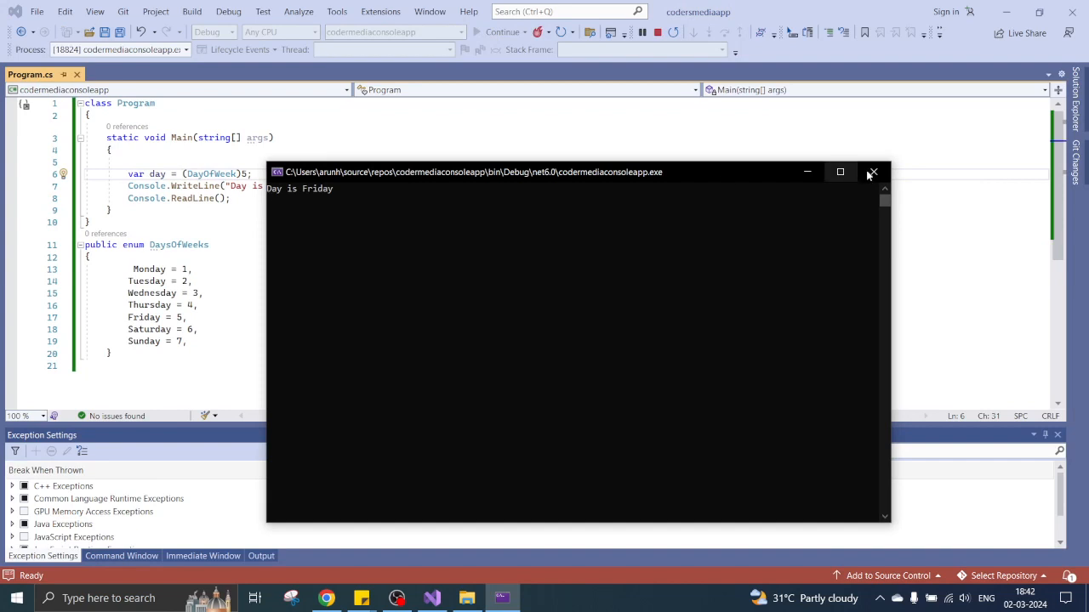
click(872, 171)
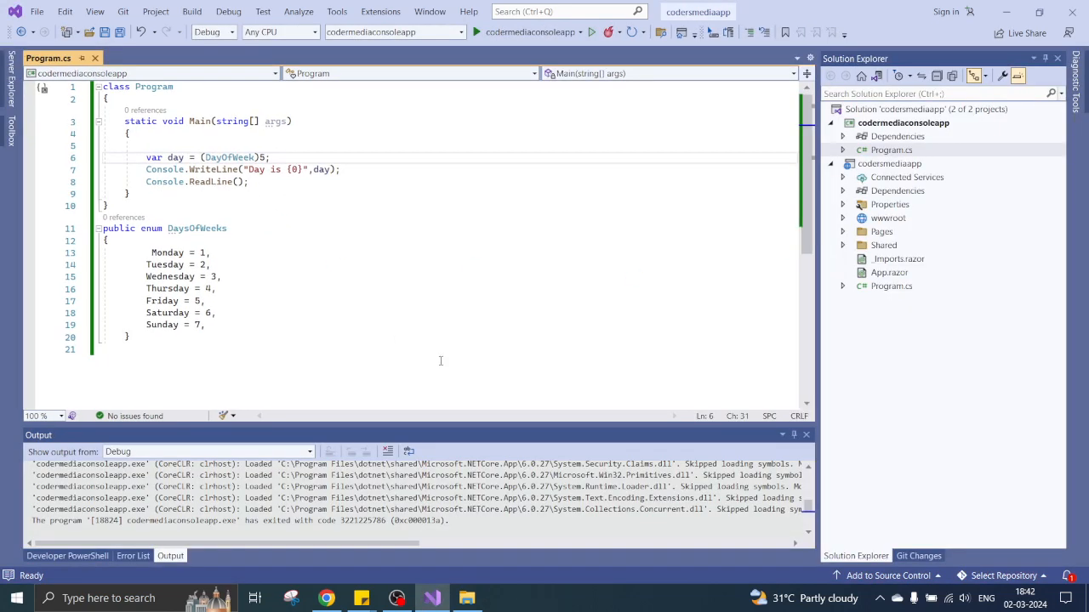